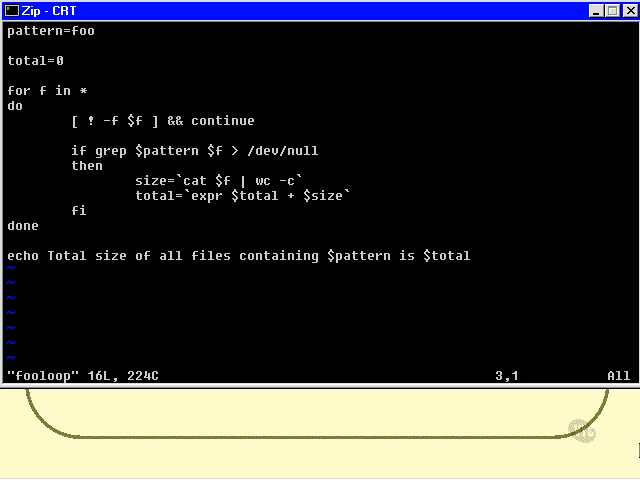
Step through the fooloop script down to the if grep line, then quit vi with :q.
key(Down)
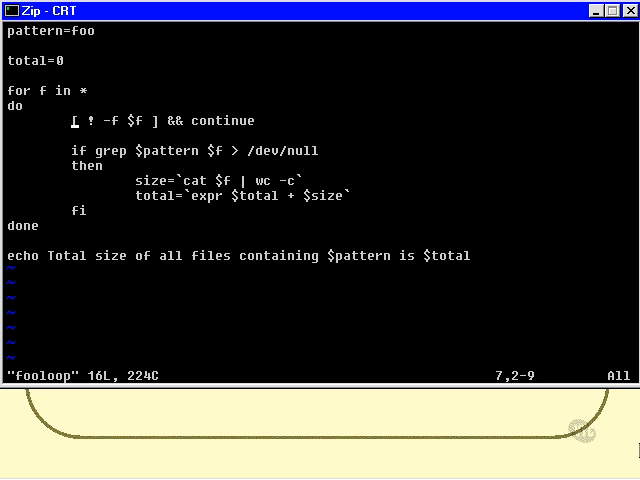
key(Down)
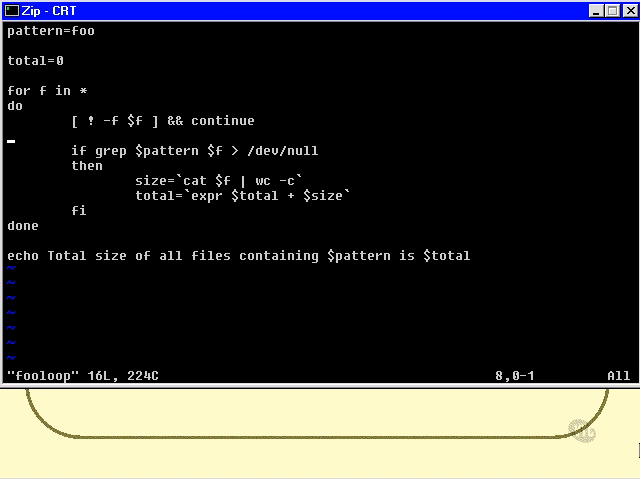
key(Down)
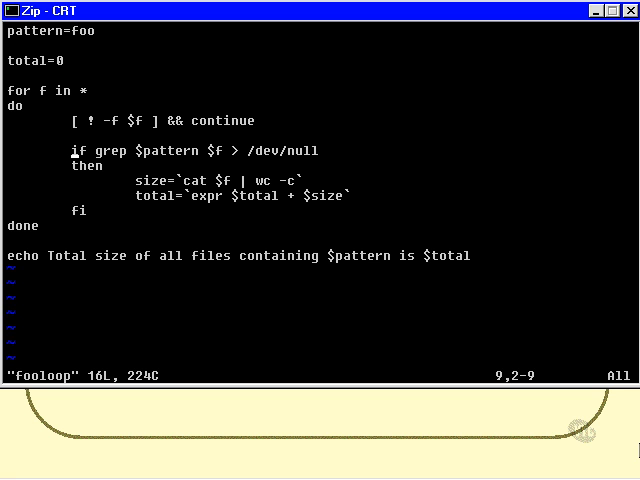
text(:q)
text(ls -l)
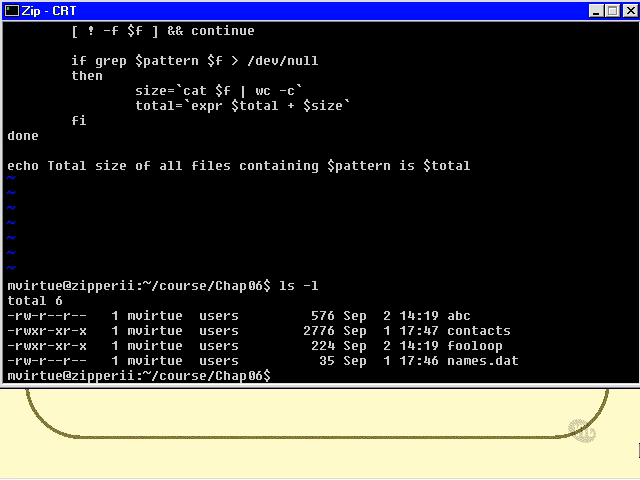
text(fooloop)
text(cd ..)
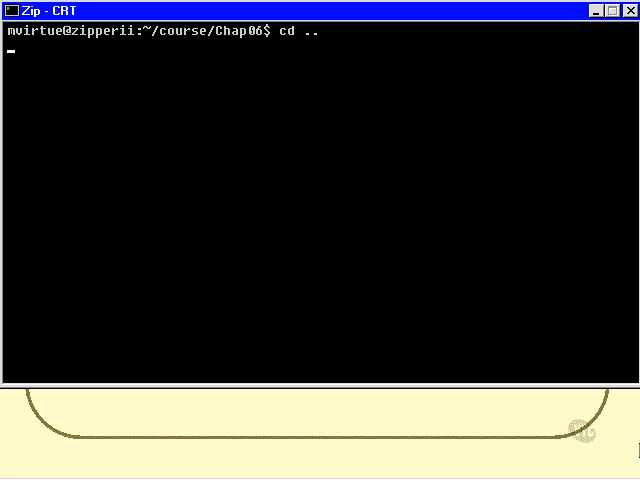
Run the Chap06/fooloop script from the course directory.
text(Cha)
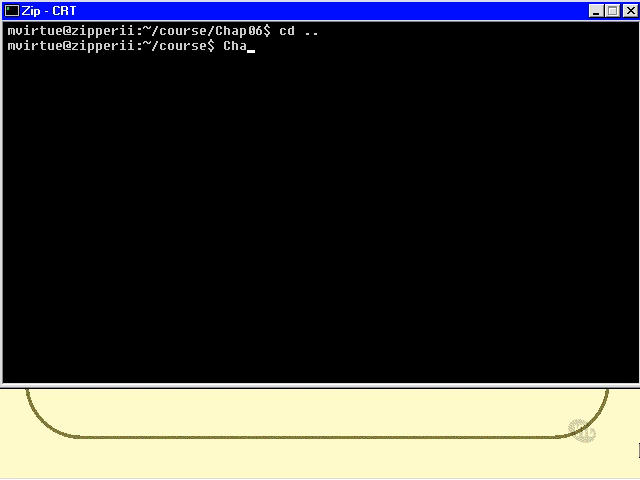
text(p06)
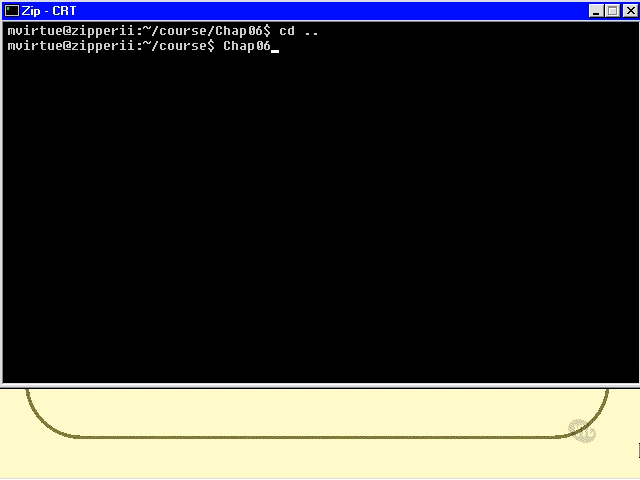
text(/foolop)
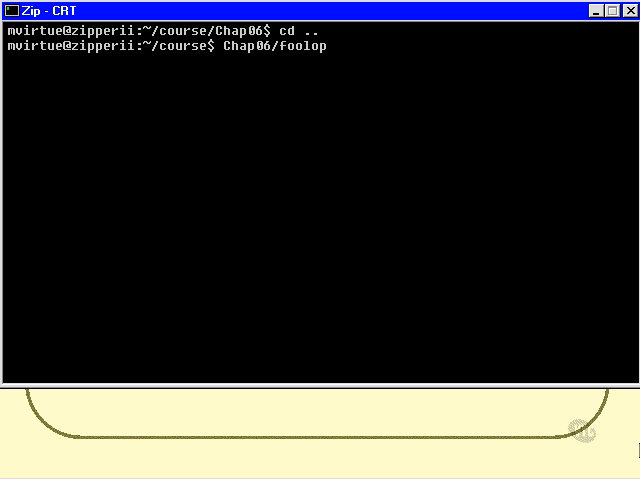
text(o)
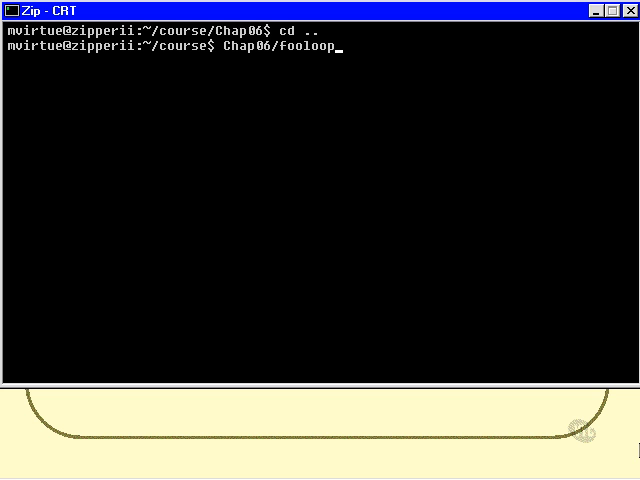
key(Return)
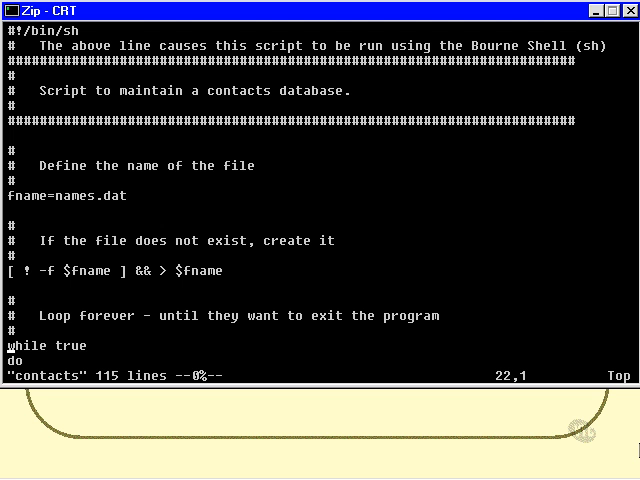
Scroll past the menu echo lines to the read ans line and empty-answer continue test.
scroll(down, 3)
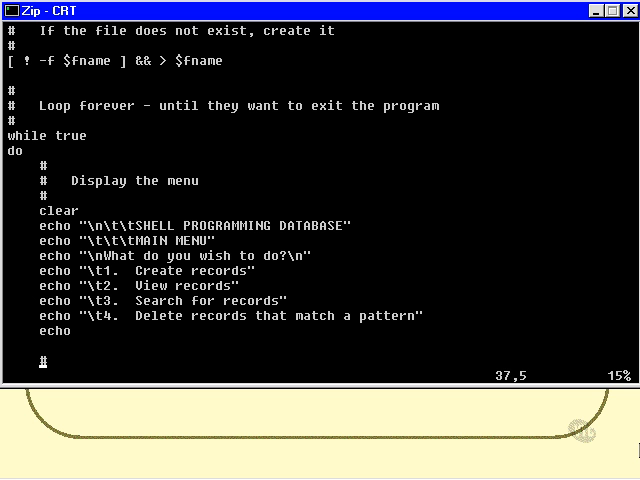
scroll(down, 3)
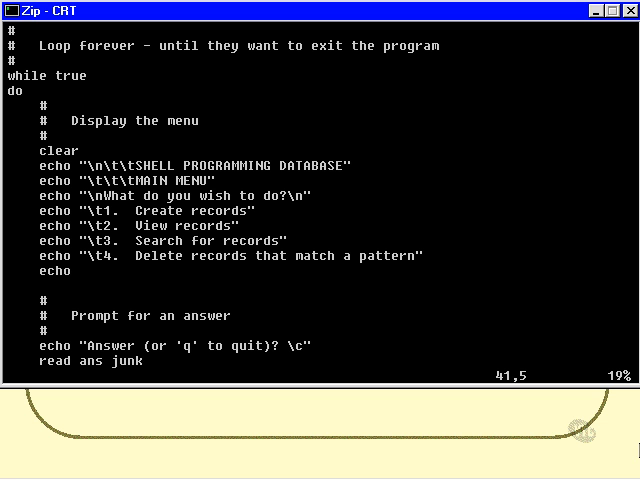
scroll(down, 3)
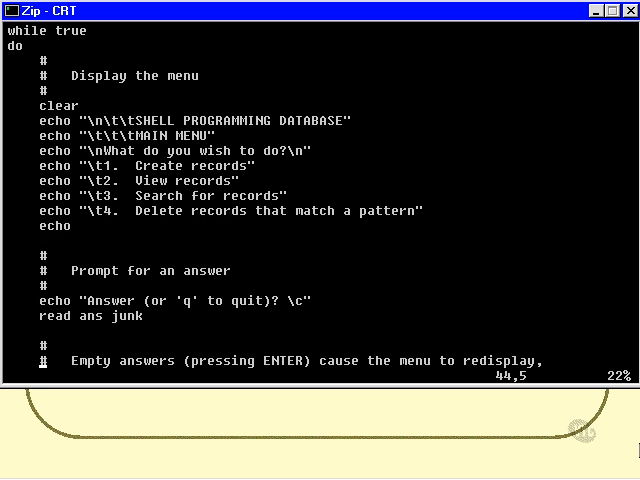
scroll(down, 3)
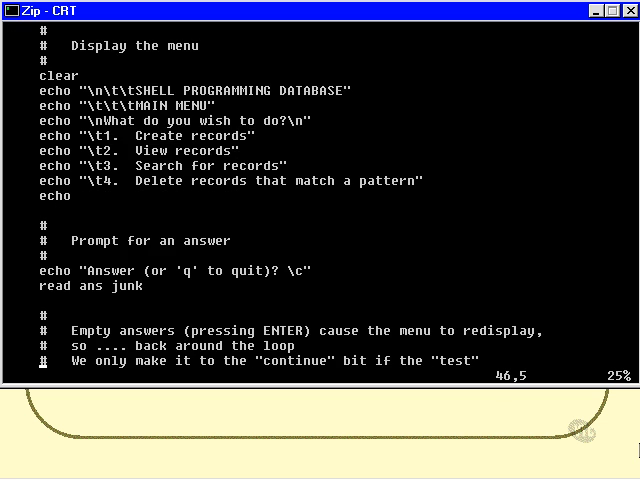
scroll(down, 3)
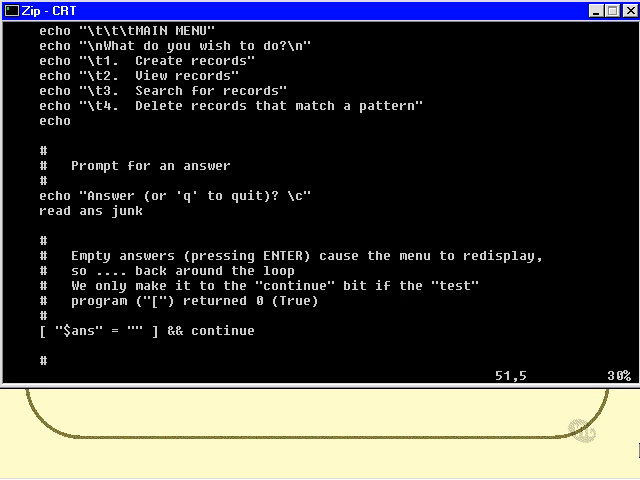
Scroll through the case $ans in block down to the esac line.
scroll(down, 3)
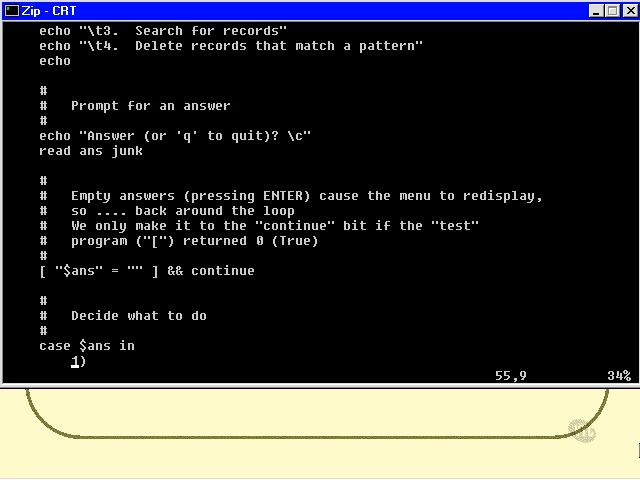
scroll(down, 3)
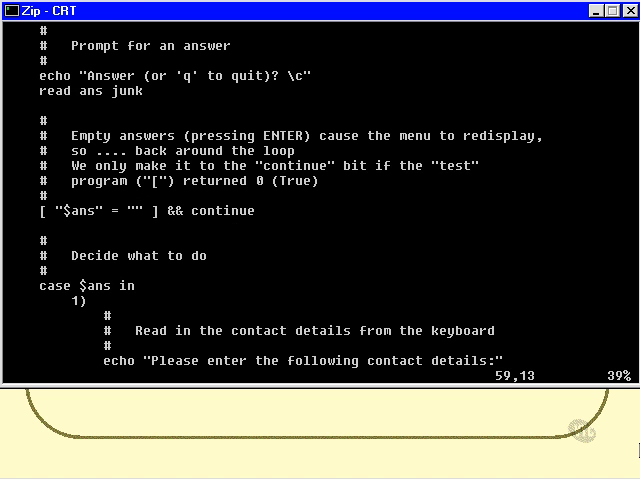
scroll(down, 3)
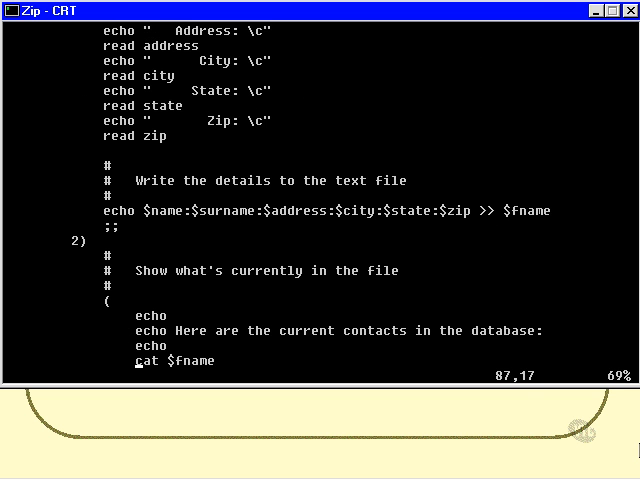
scroll(down, 3)
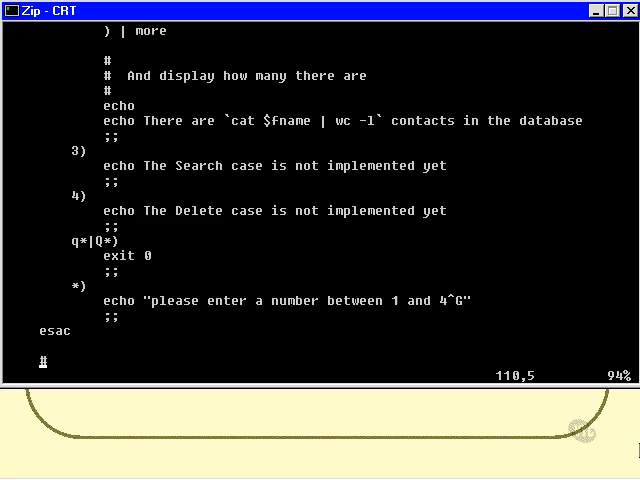
scroll(down, 3)
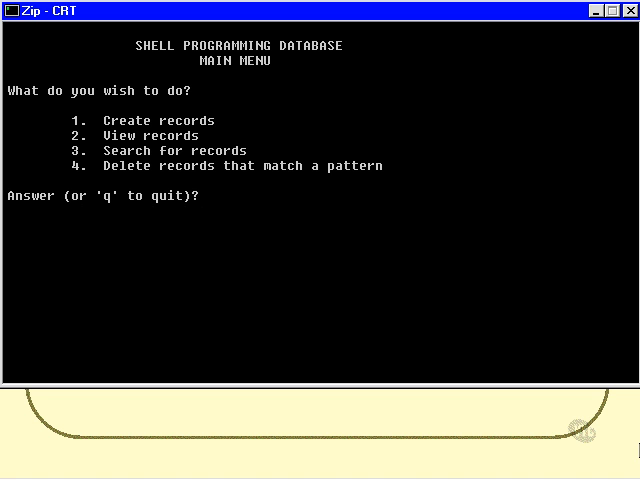
Enter the out-of-range choice 5 at the contacts menu Answer prompt.
text(5)
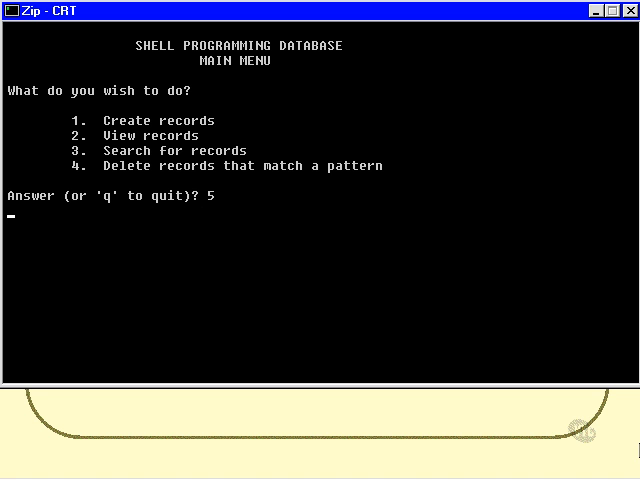
key(Backspace)
text(ererg)
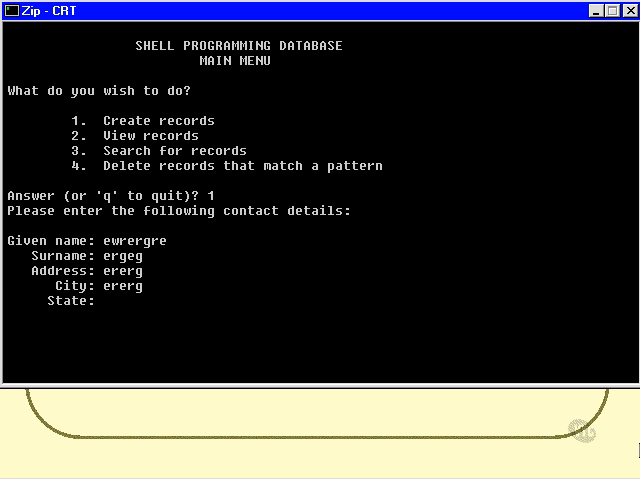
Enter zip 'eee' to save the contact, then continue back to the main menu.
text(eee)
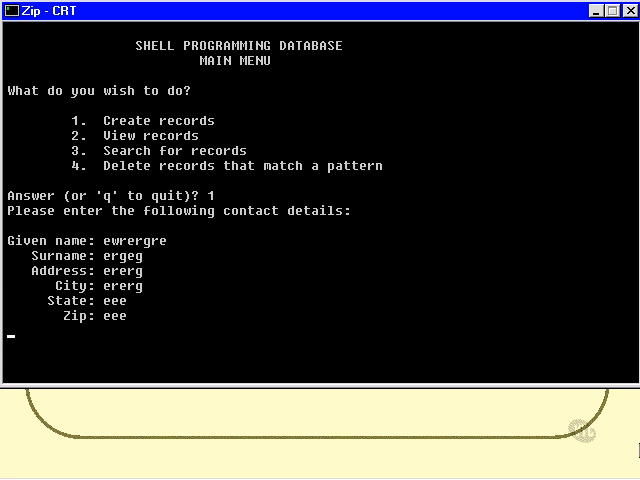
key(Return)
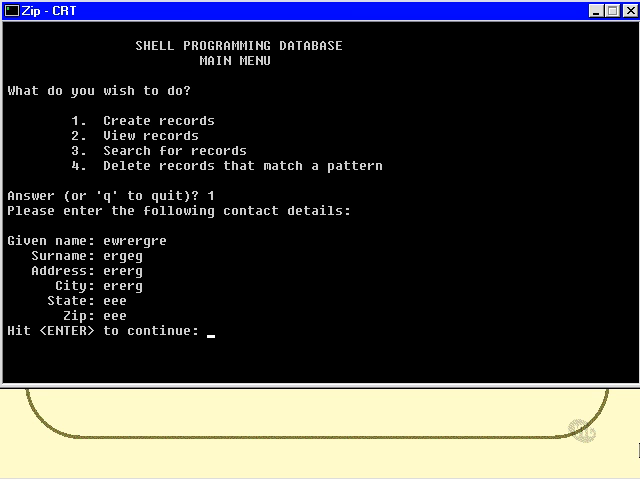
key(Return)
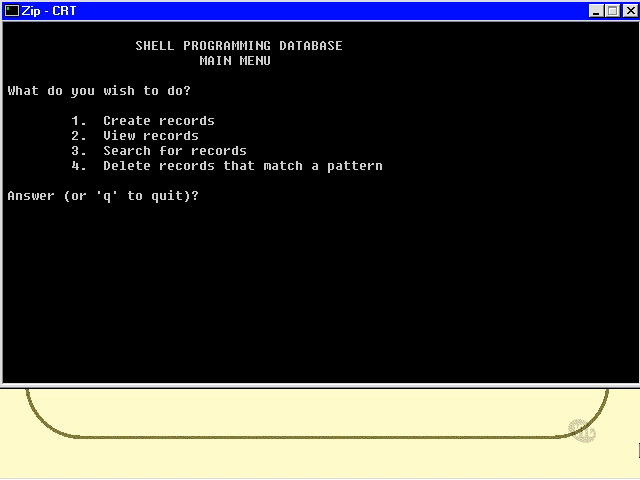
Answer q at the database menu to end the contacts script.
text(q)
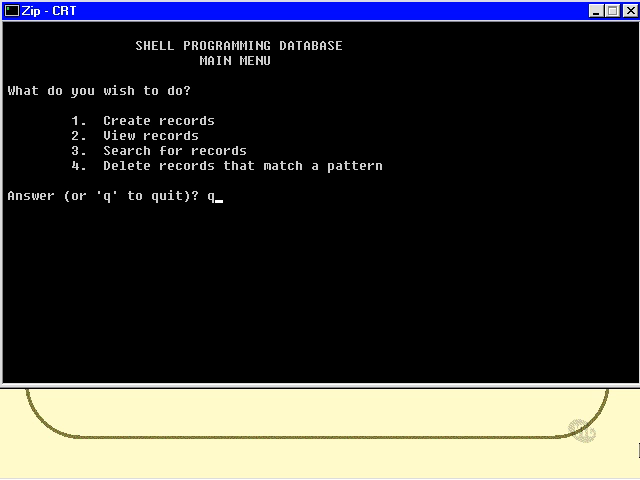
key(Return)
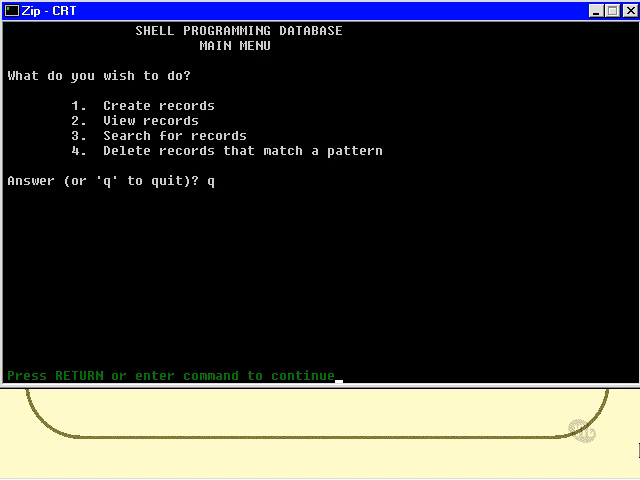